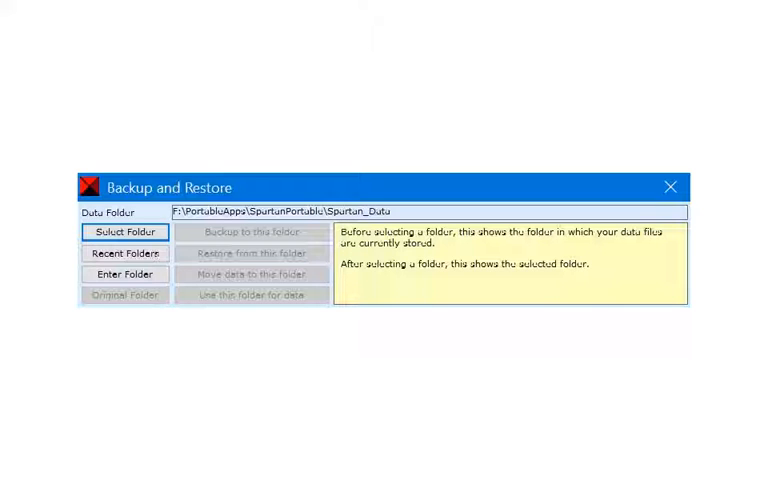
Dismiss the Backup and Restore window, then bring Backup and Restore up again to pick a folder.
click(669, 187)
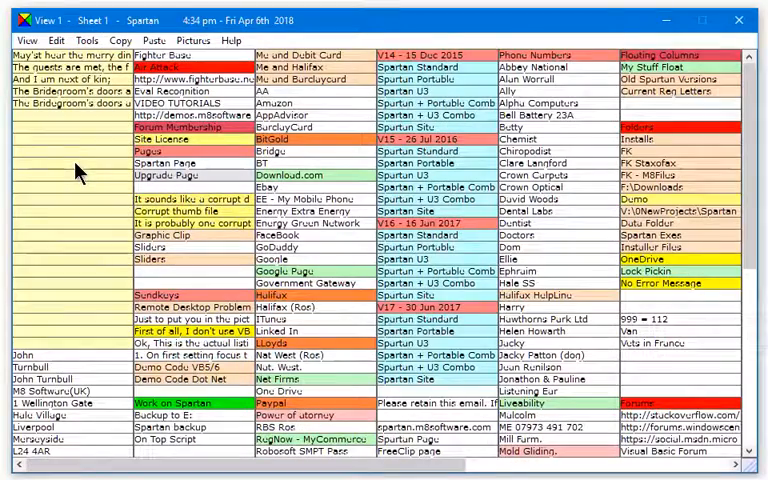
click(87, 40)
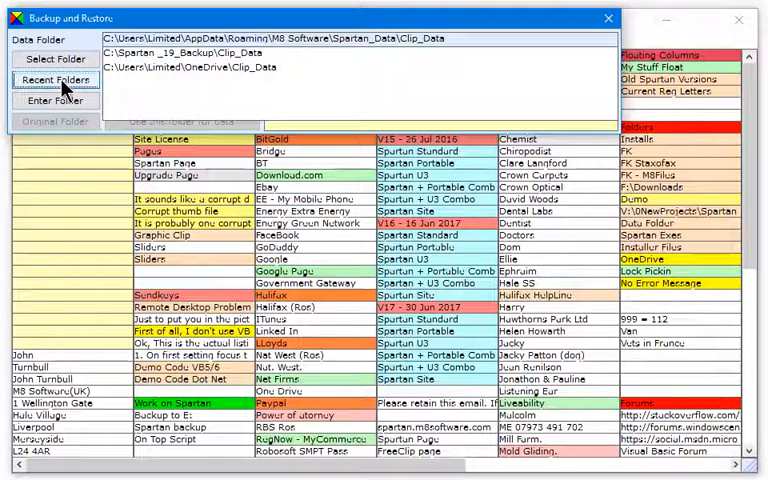
Back up the current clips to C:\Spartan _19_Backup\Clip_Data, overwriting the older backup files.
click(200, 51)
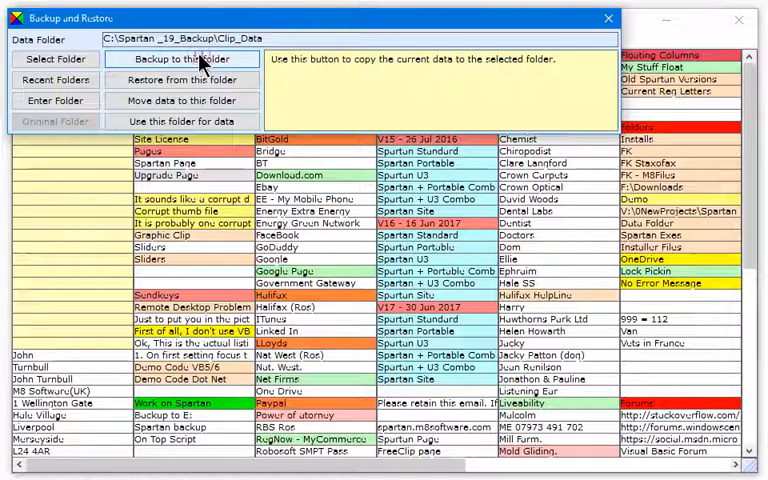
click(181, 59)
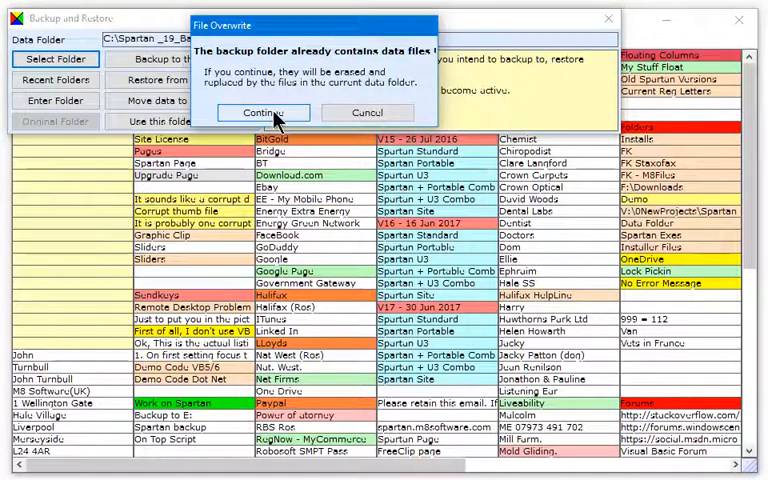
click(263, 112)
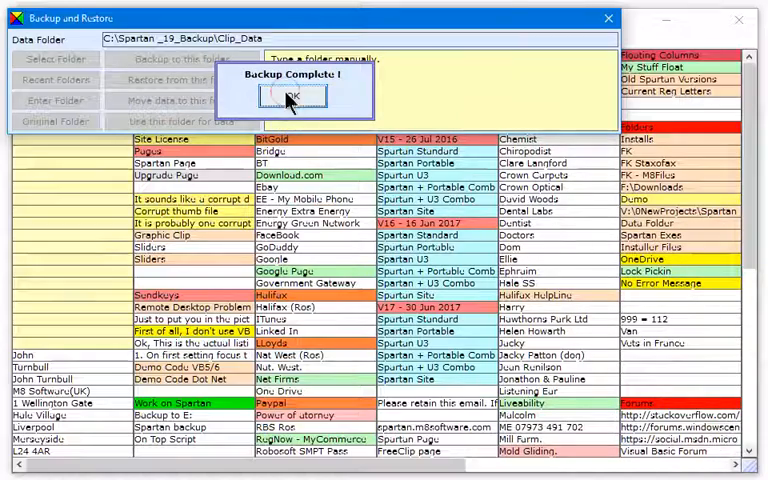
click(288, 98)
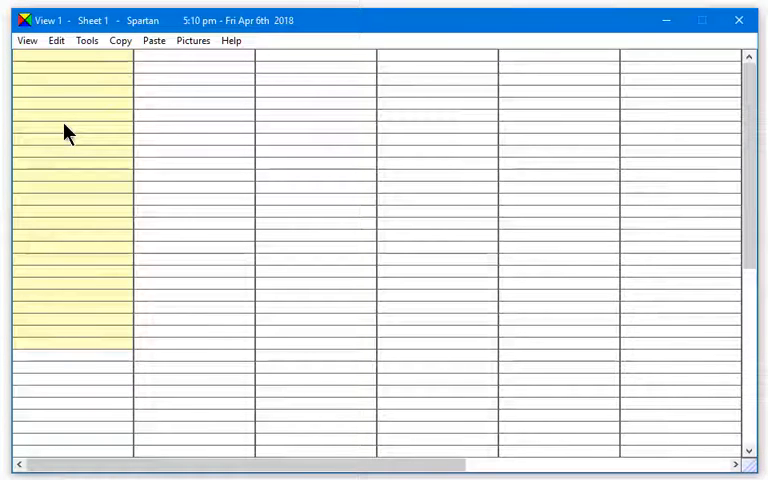
Restore clip data from the recent C:\Spartan _19_Backup folder, replacing the current data files.
click(86, 40)
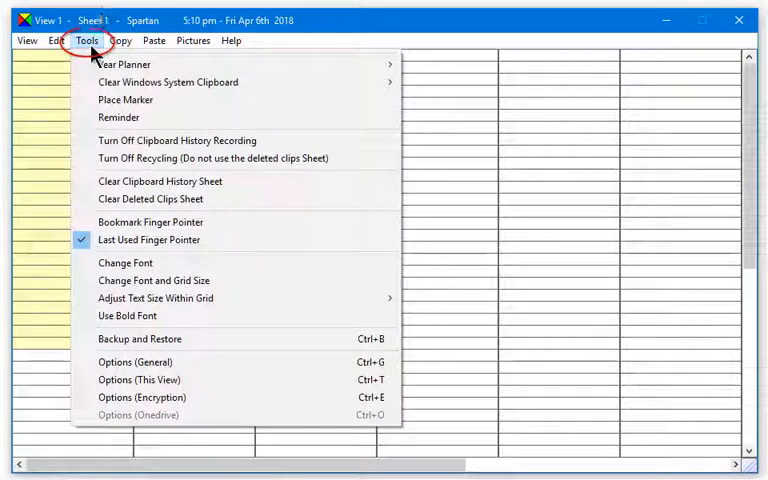
click(140, 338)
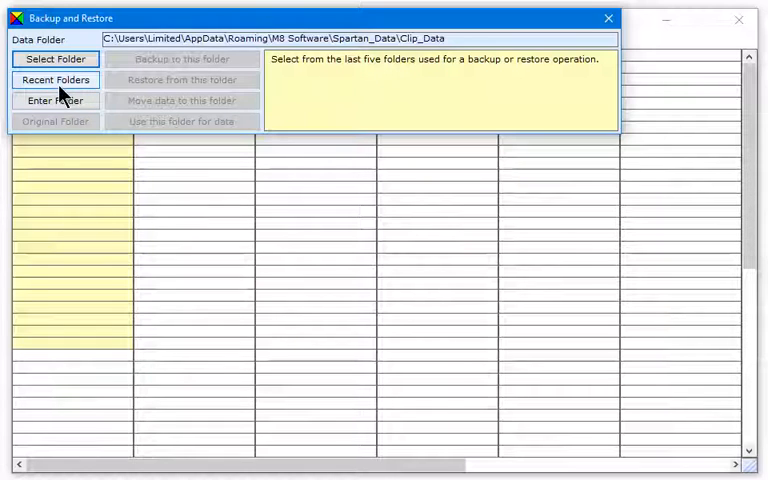
click(56, 80)
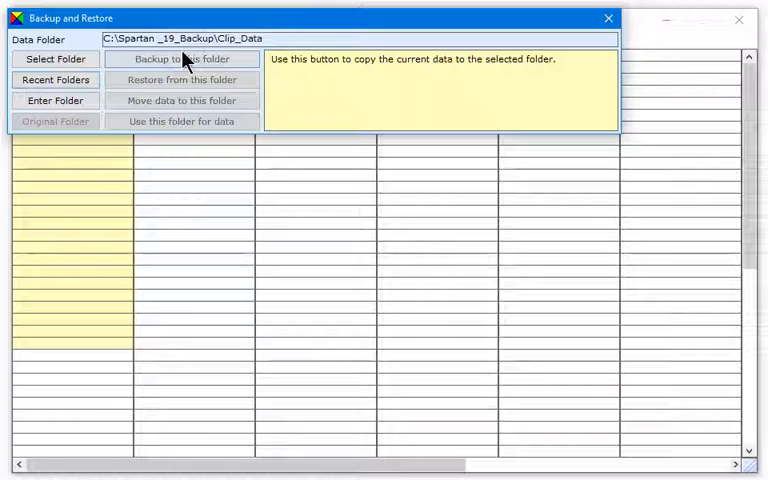
mouse_move(183, 80)
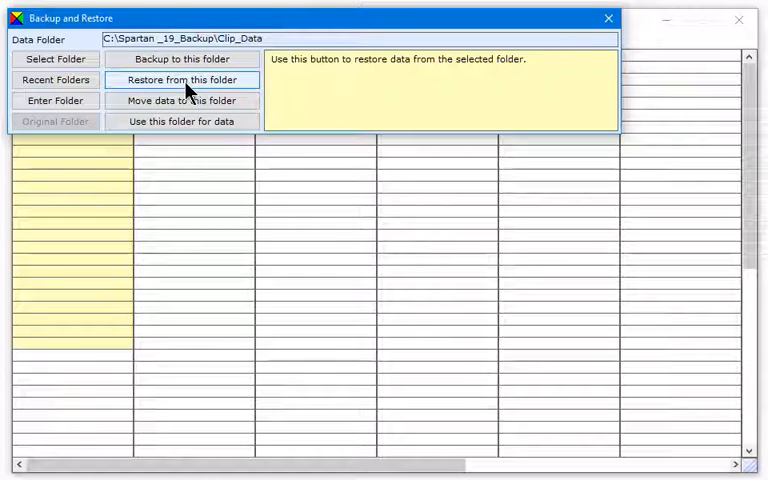
click(183, 79)
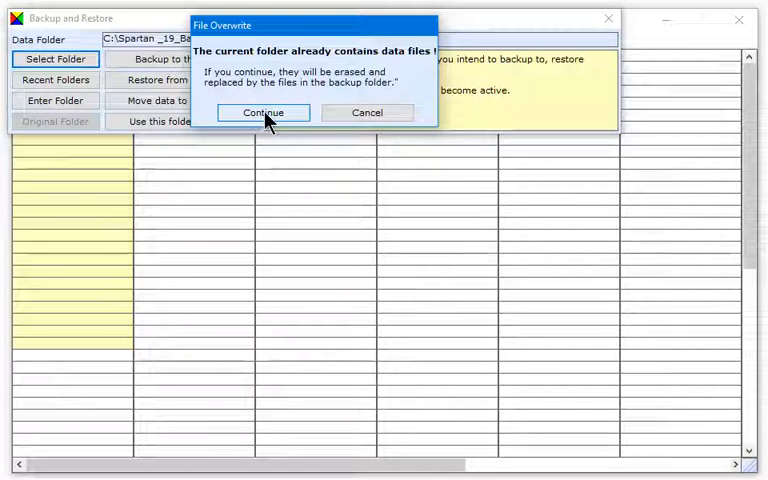
click(262, 112)
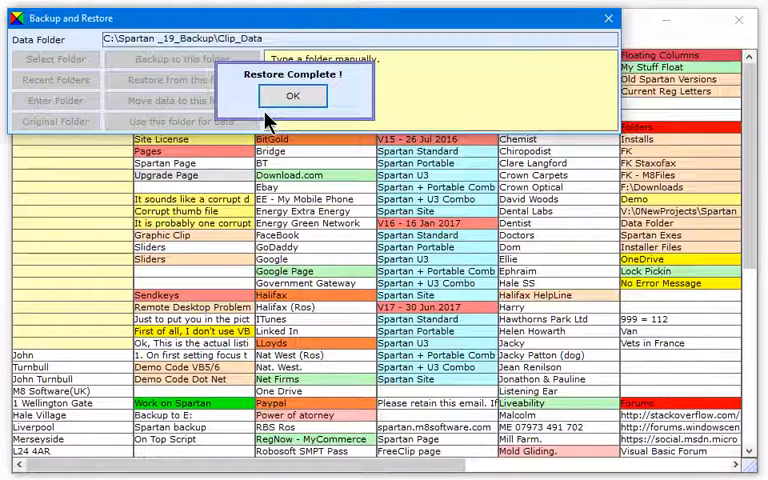
click(293, 96)
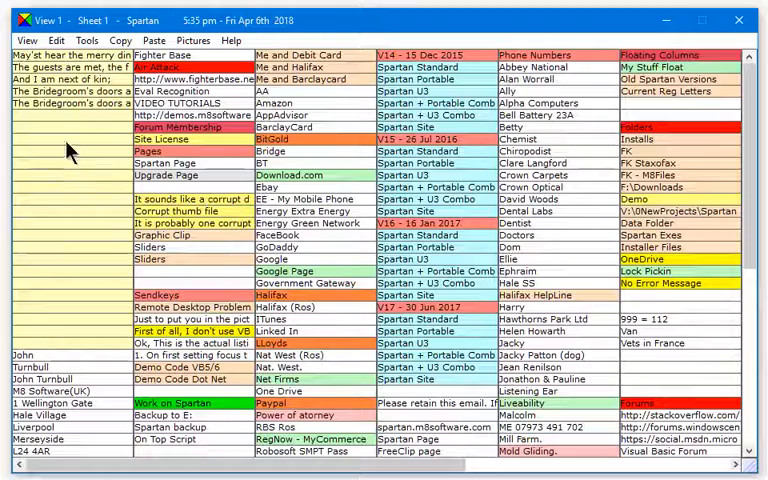
Make a new 'Spartan' folder on the E: backup drive and select E:\Spartan\Clip_Data.
click(87, 40)
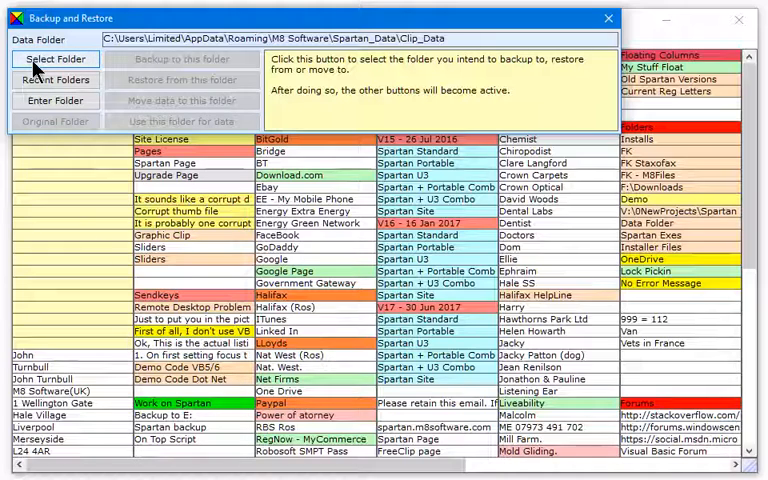
click(55, 59)
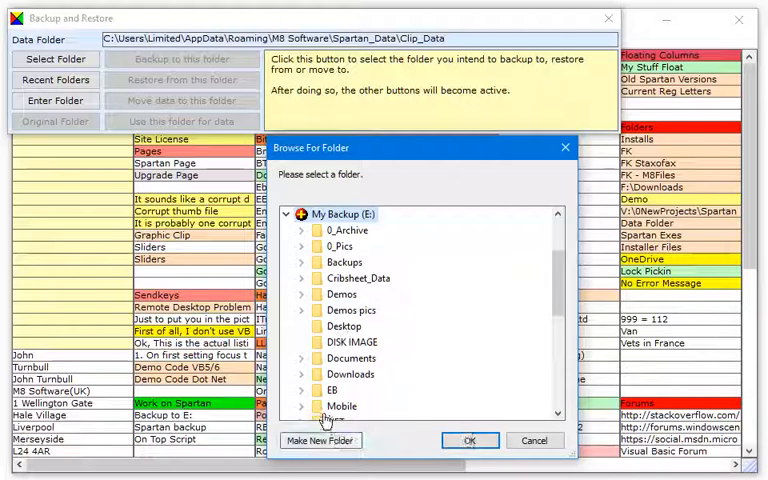
click(321, 440)
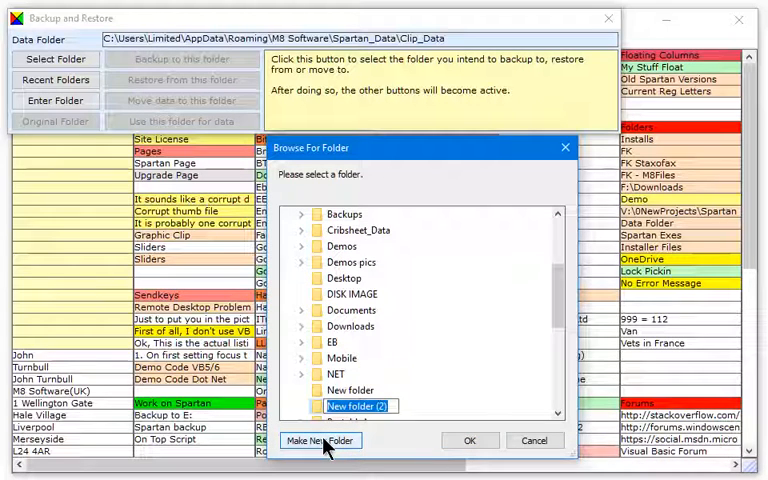
text(Spartan)
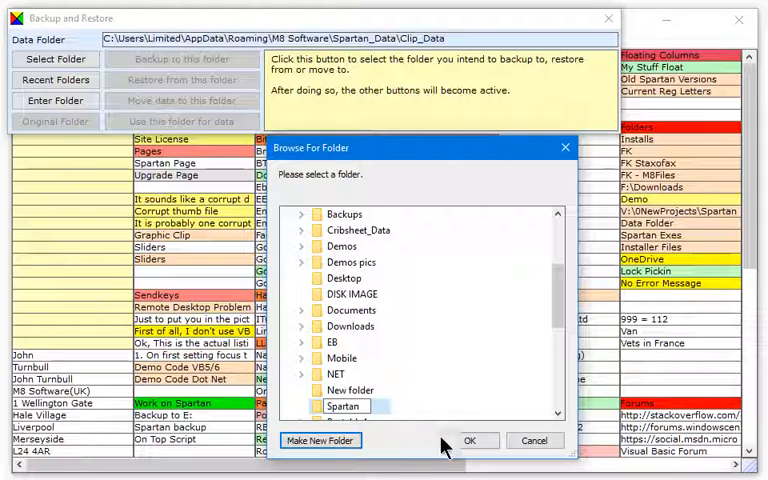
click(470, 440)
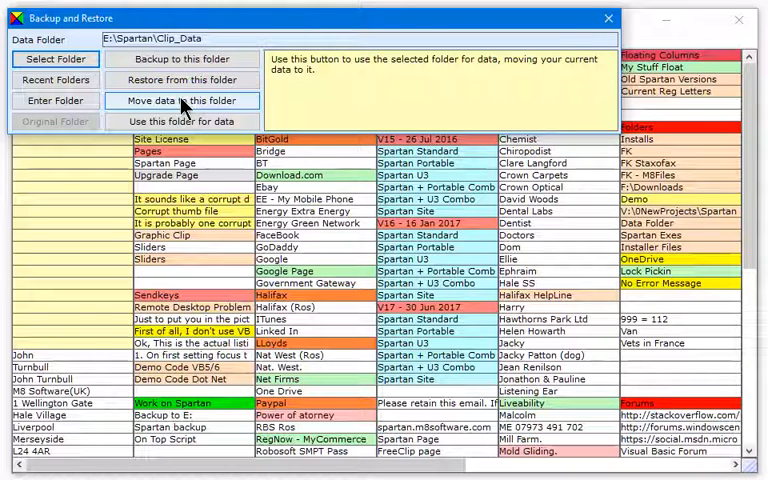
Move all clip data into E:\Spartan\Clip_Data and acknowledge the Move Complete message.
click(181, 100)
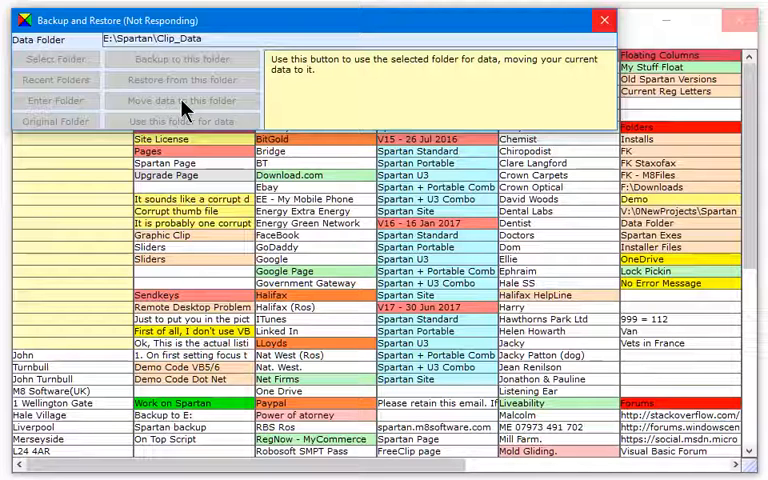
click(182, 100)
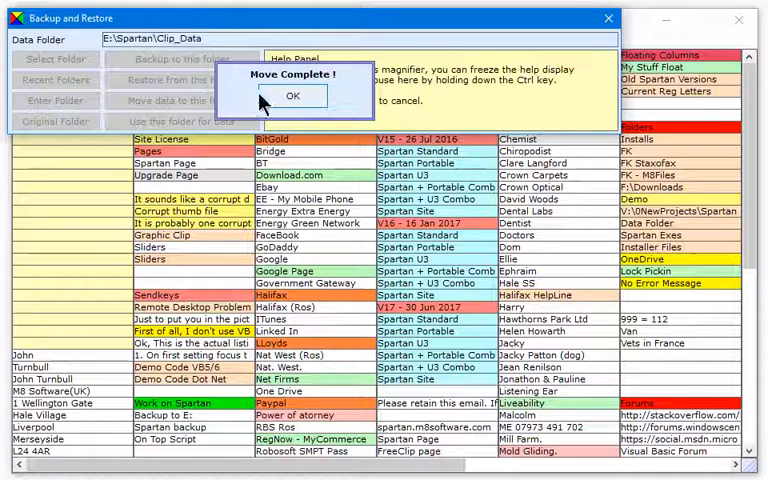
click(291, 96)
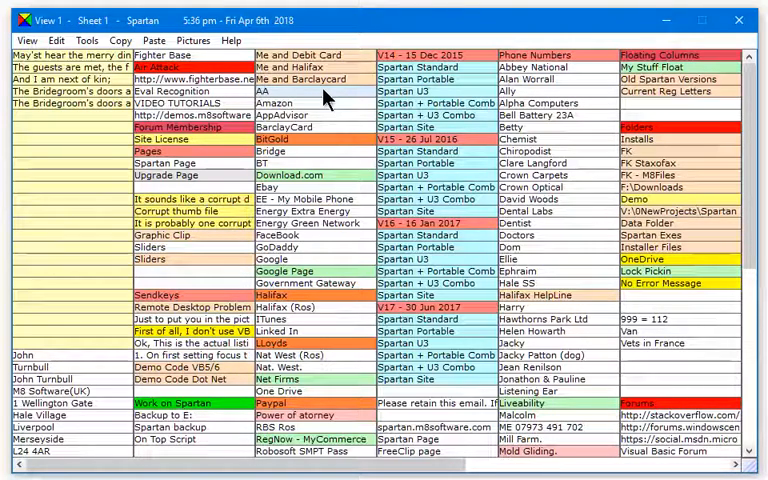
Make a new 'Spartan' folder on the F: My Stuff drive and select F:\Spartan\Clip_Data.
click(86, 40)
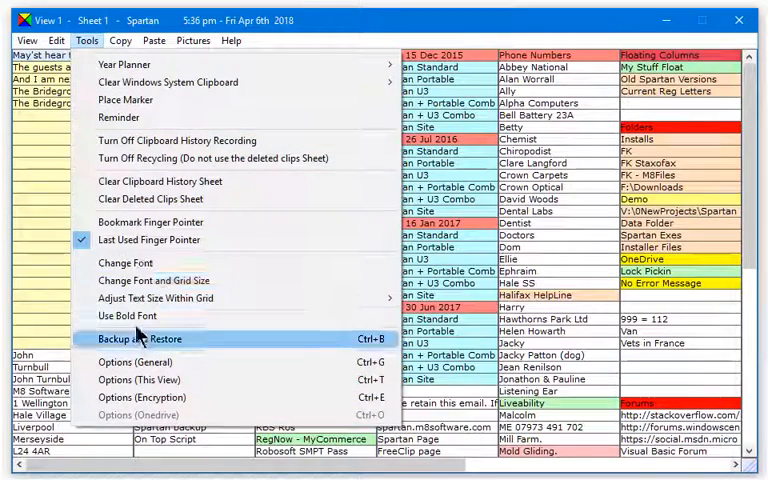
click(137, 339)
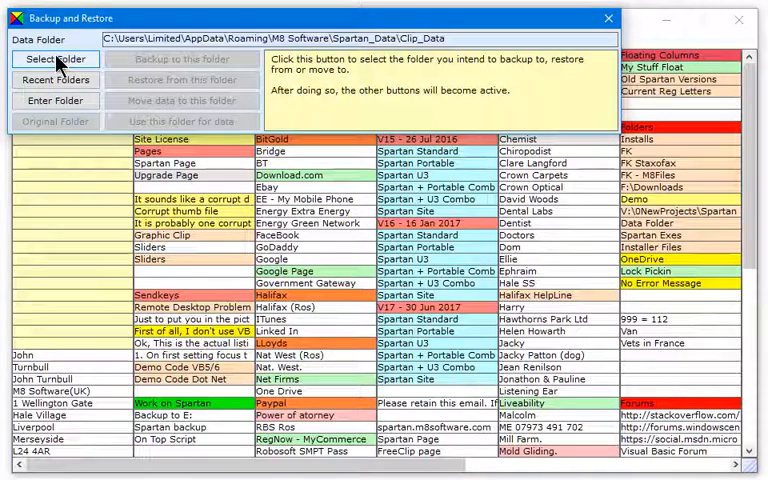
click(54, 59)
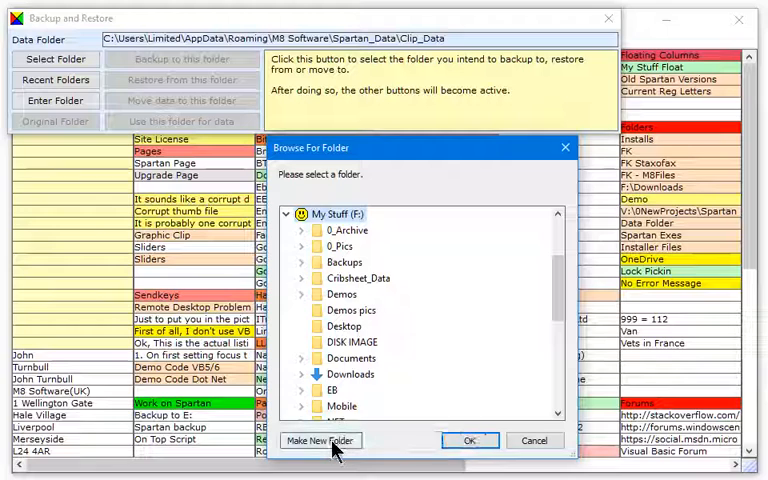
click(320, 440)
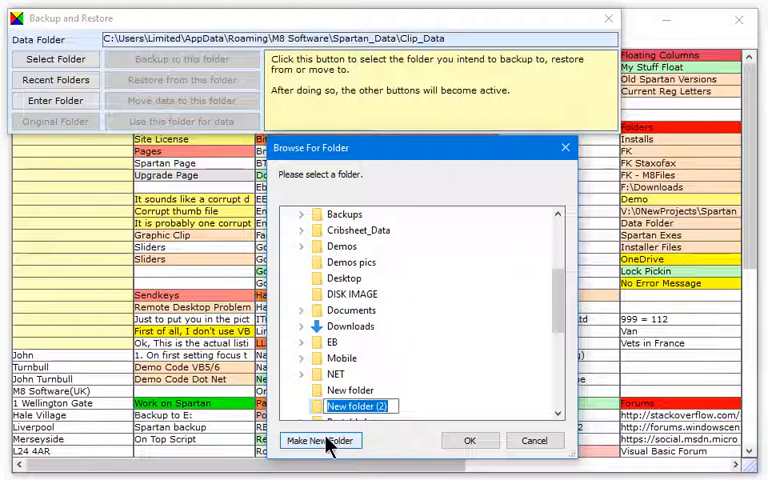
text(Spartan)
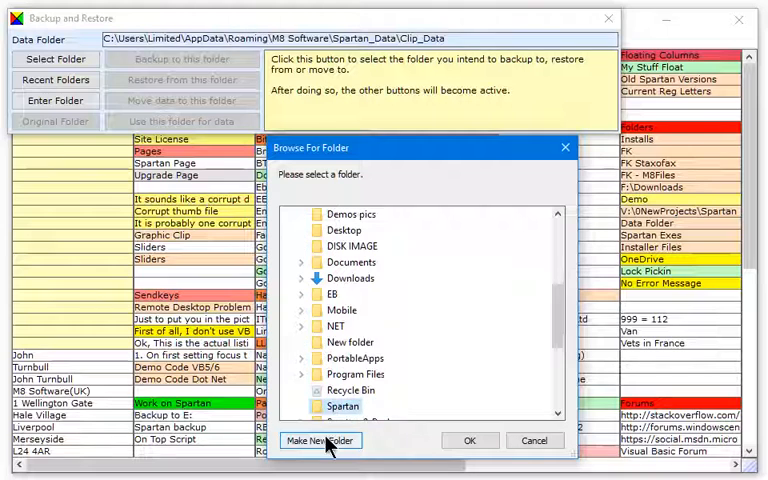
mouse_move(458, 441)
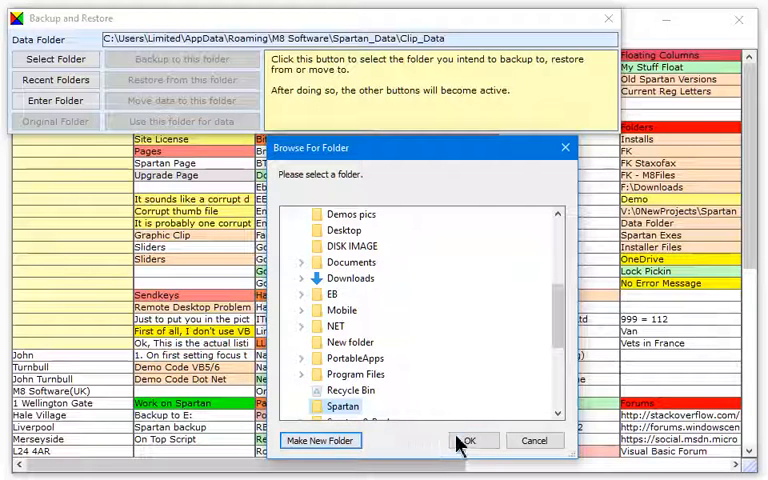
click(471, 440)
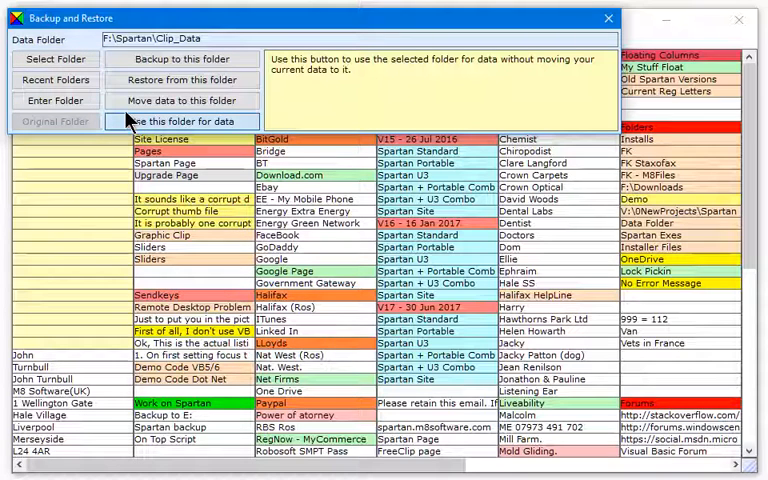
Switch to F:\Spartan\Clip_Data as the data folder without moving the clips, leaving an empty sheet.
click(182, 121)
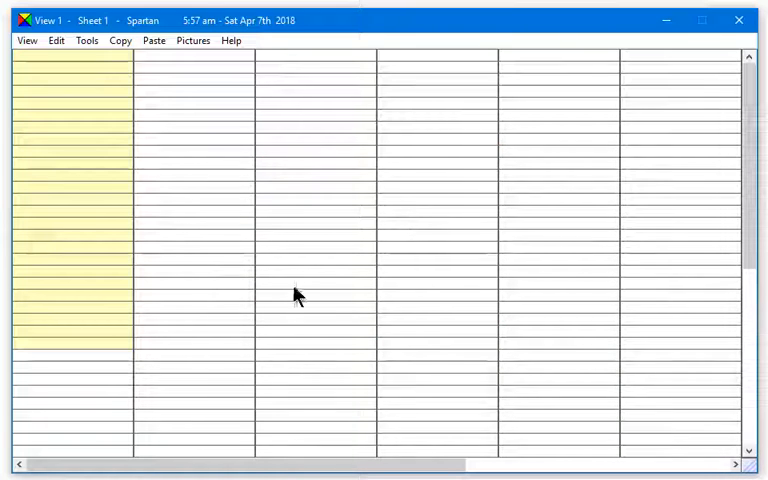
click(86, 40)
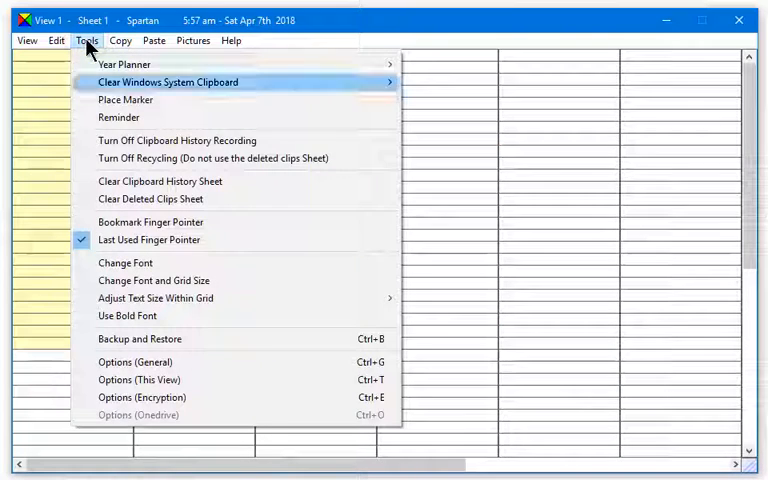